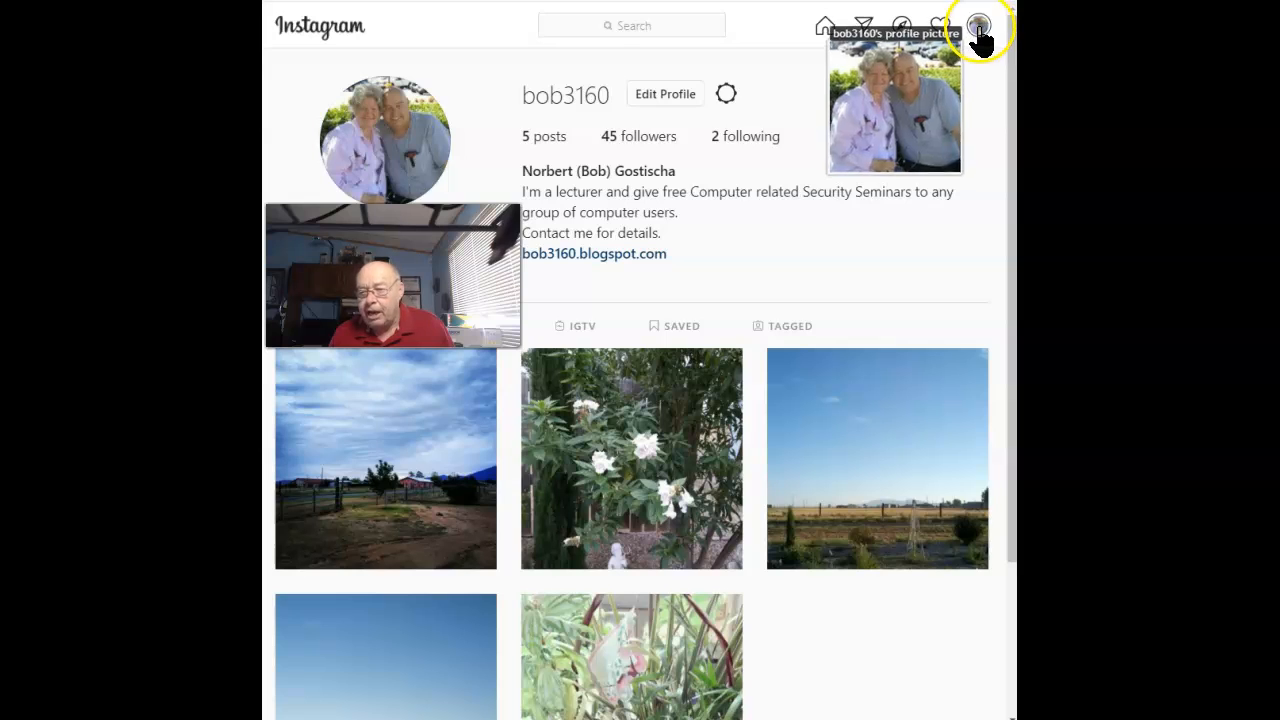
Go to your profile page and open Edit Profile settings.
left_click(978, 25)
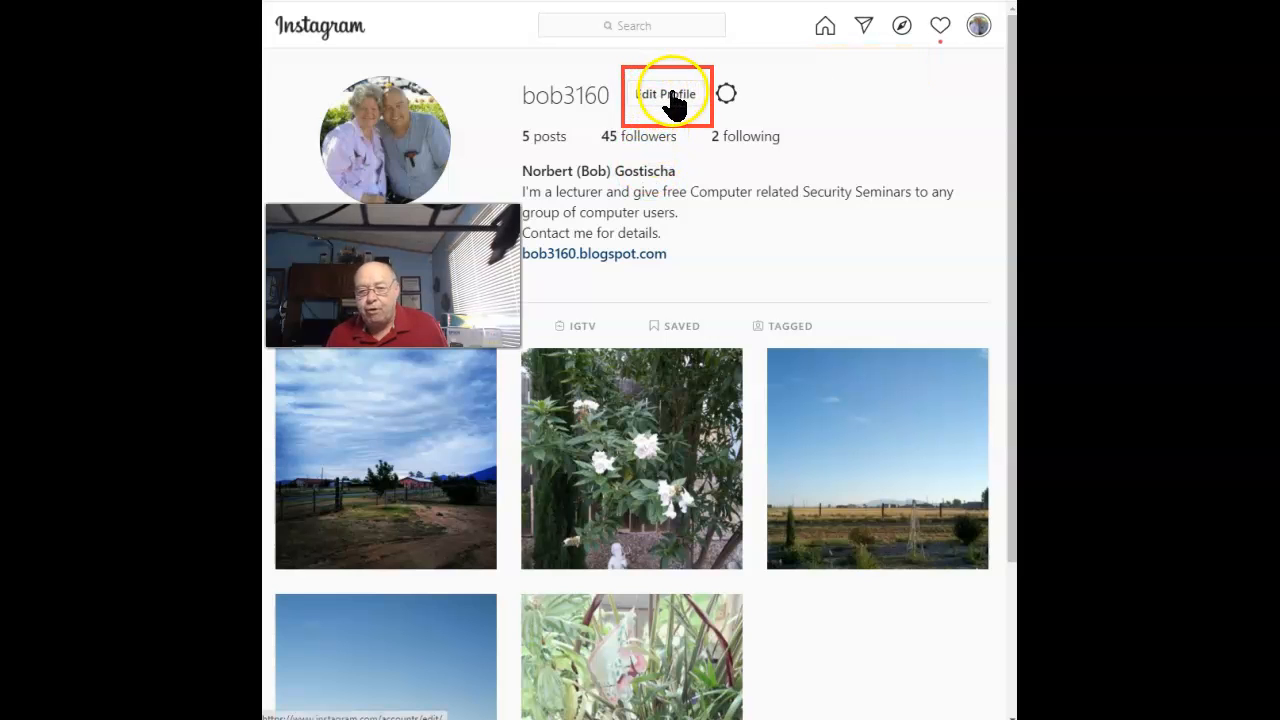
left_click(666, 95)
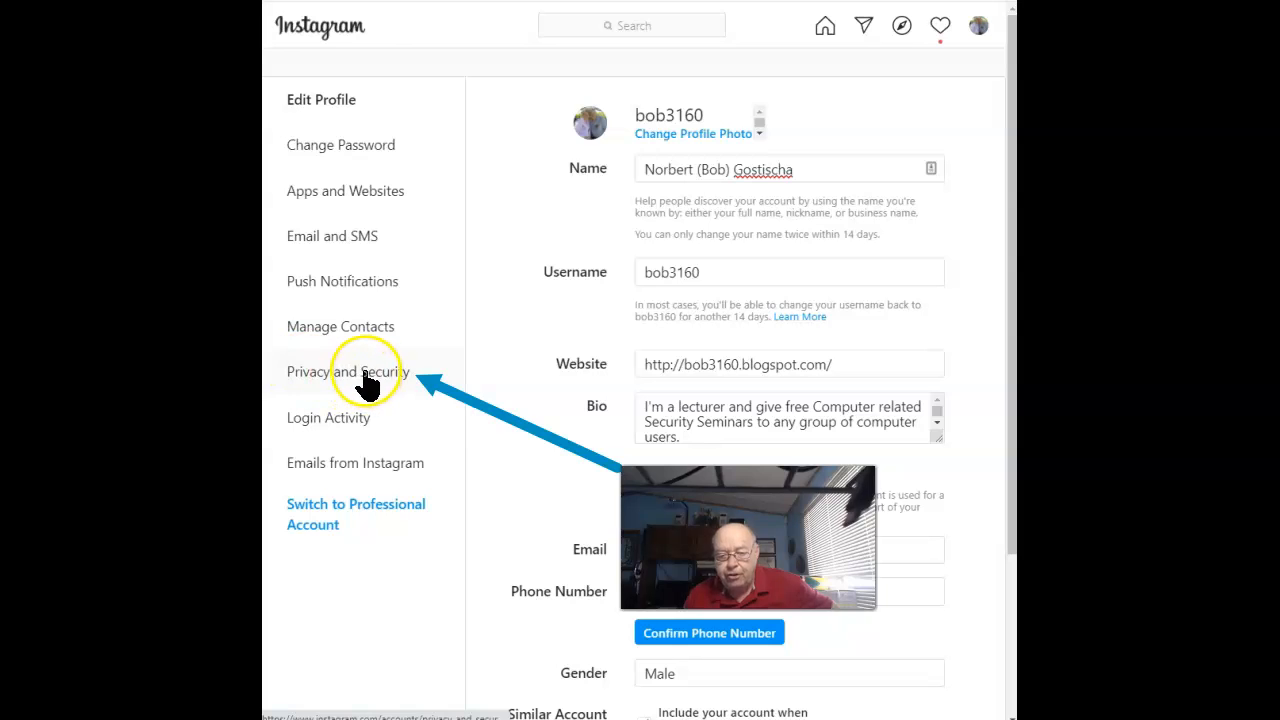
In Privacy and Security, set Photos of You to Add Manually.
left_click(349, 371)
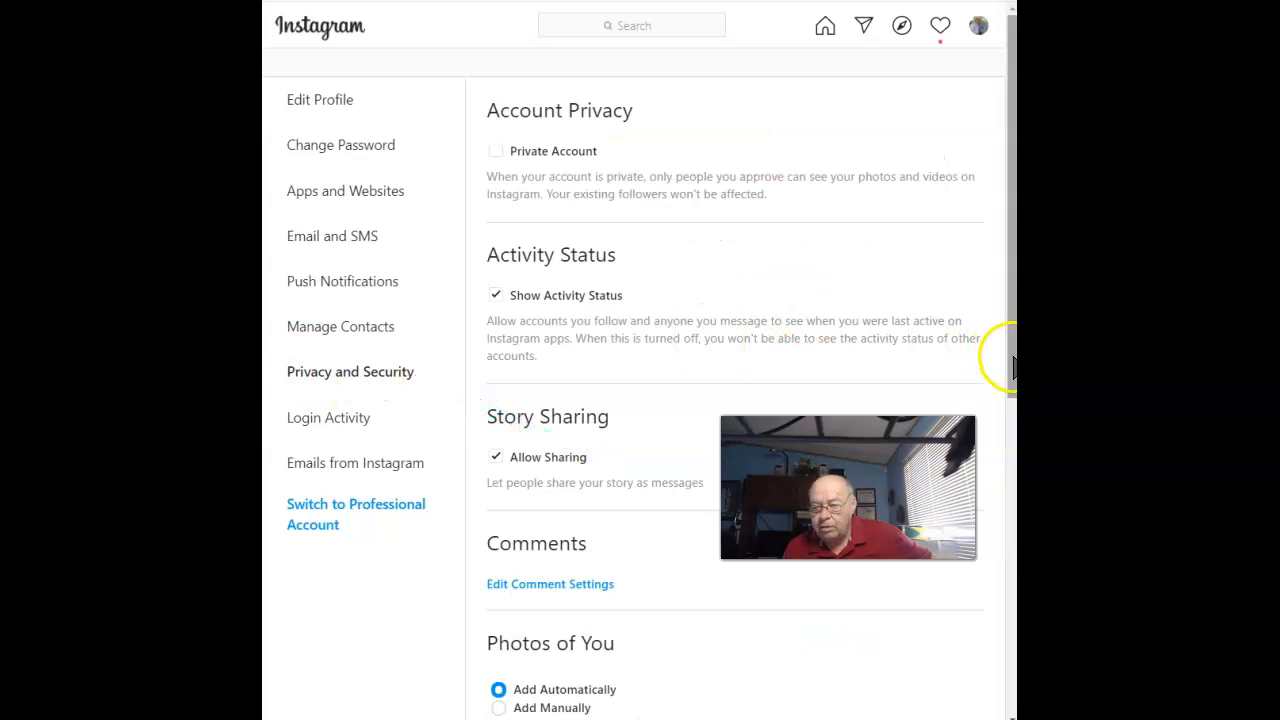
scroll("down", 3)
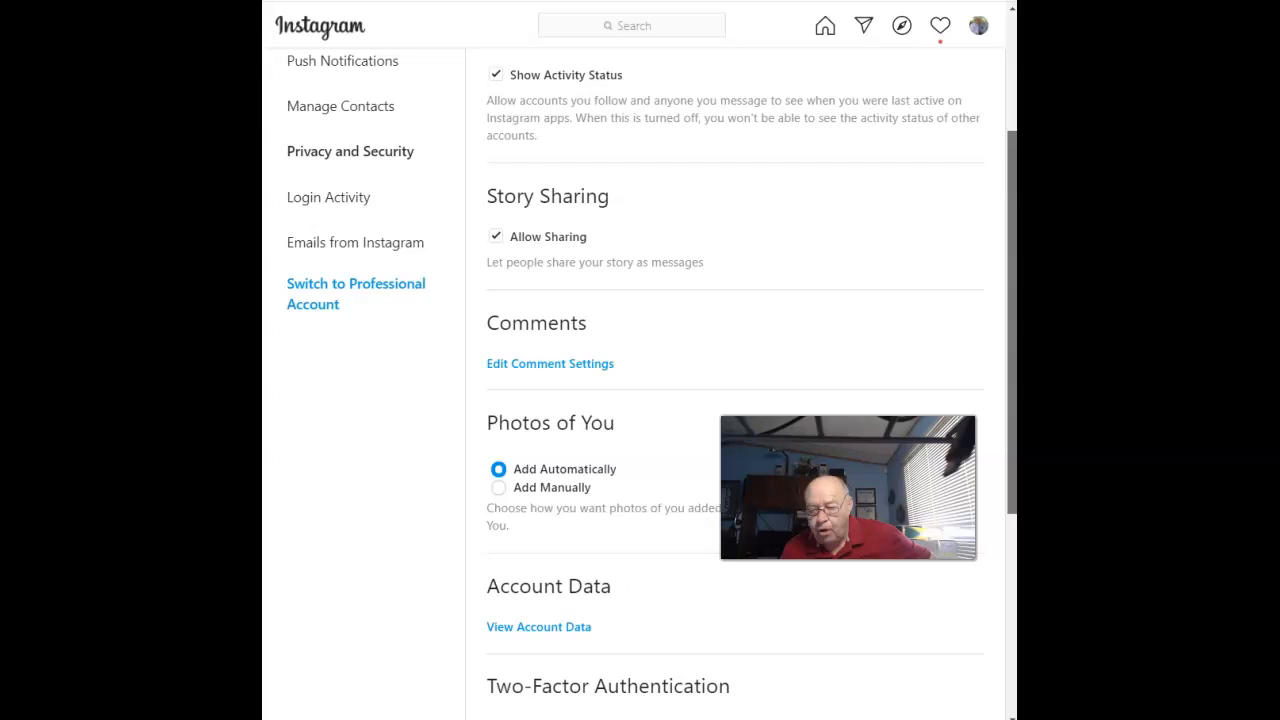
scroll("down", 3)
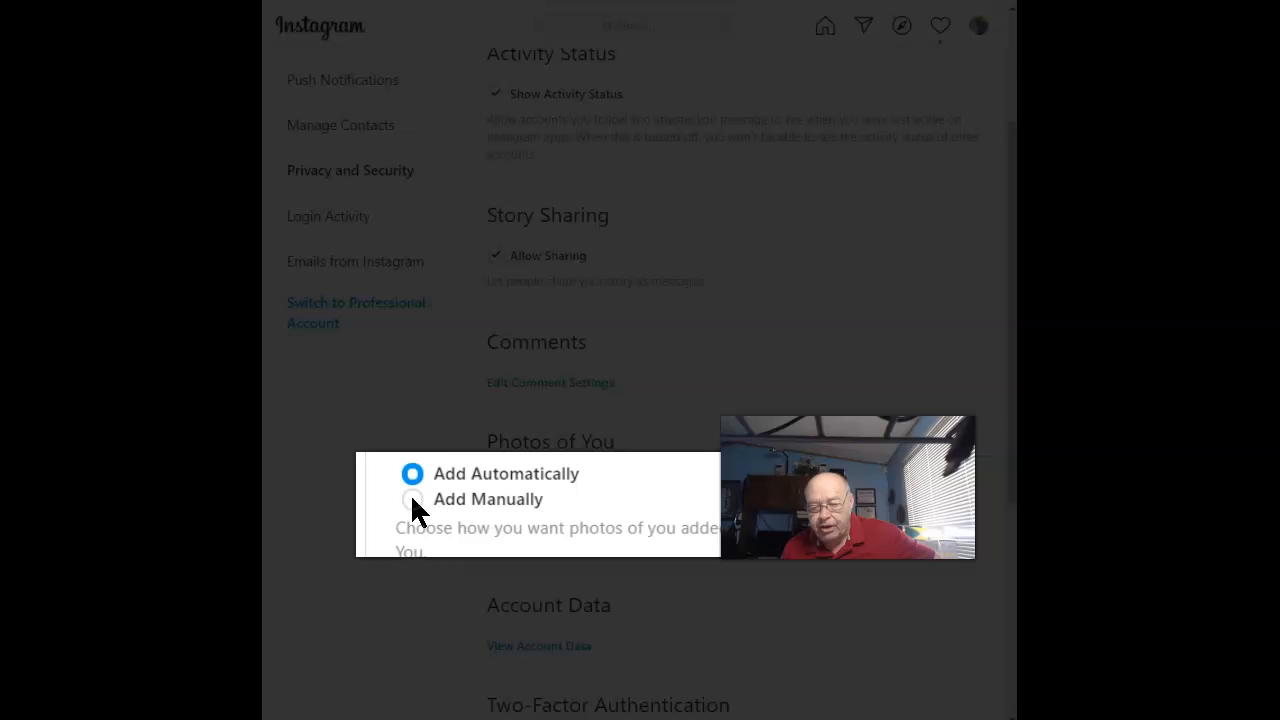
left_click(412, 499)
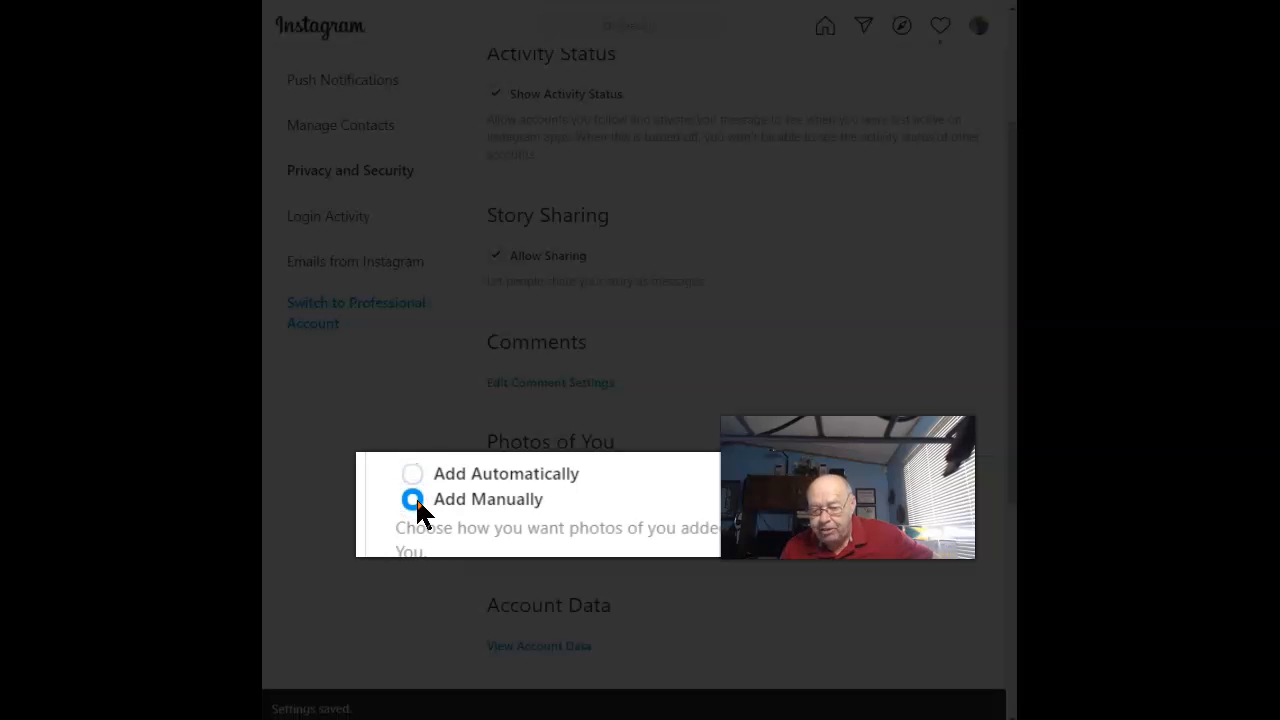